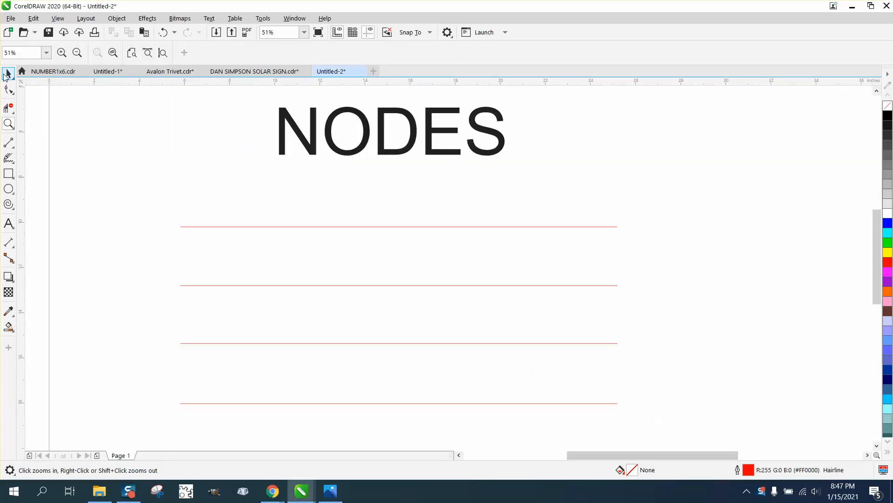
- Select the bottom red line and show its two end nodes with the Shape tool
{"action": "left_click", "coordinate": [399, 227]}
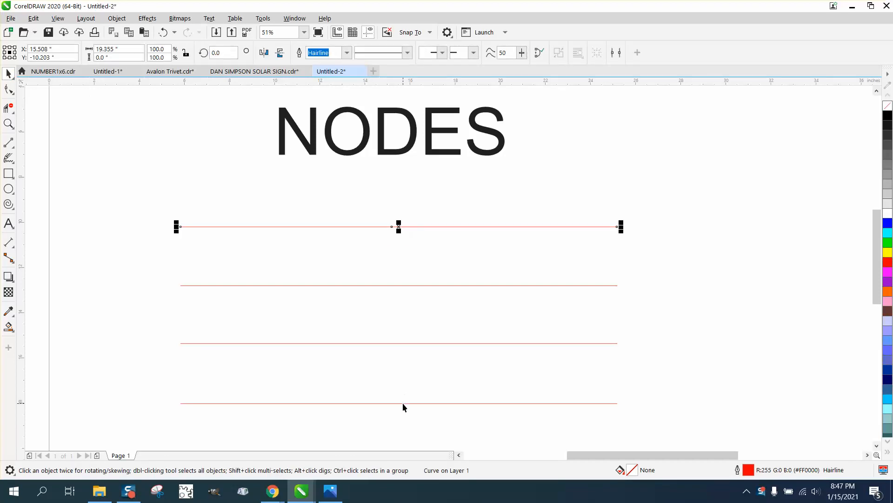
{"action": "left_click_drag", "start_coordinate": [397, 226], "coordinate": [398, 403]}
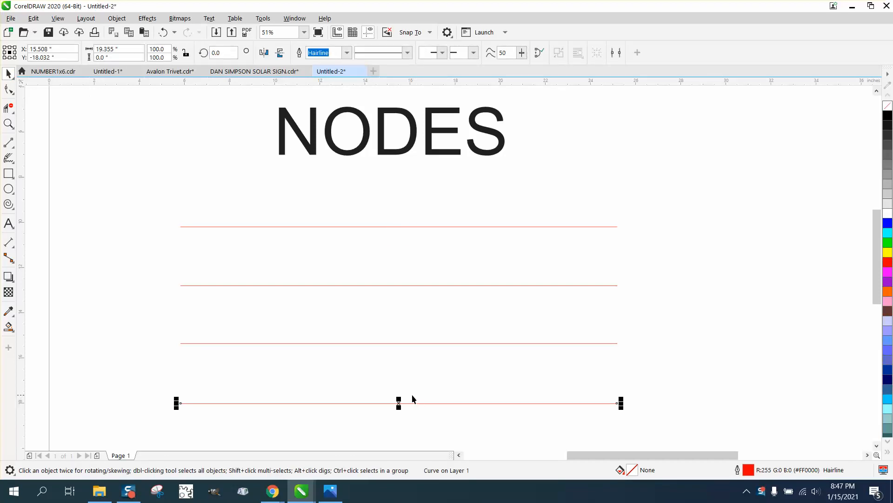
{"action": "left_click", "coordinate": [10, 89]}
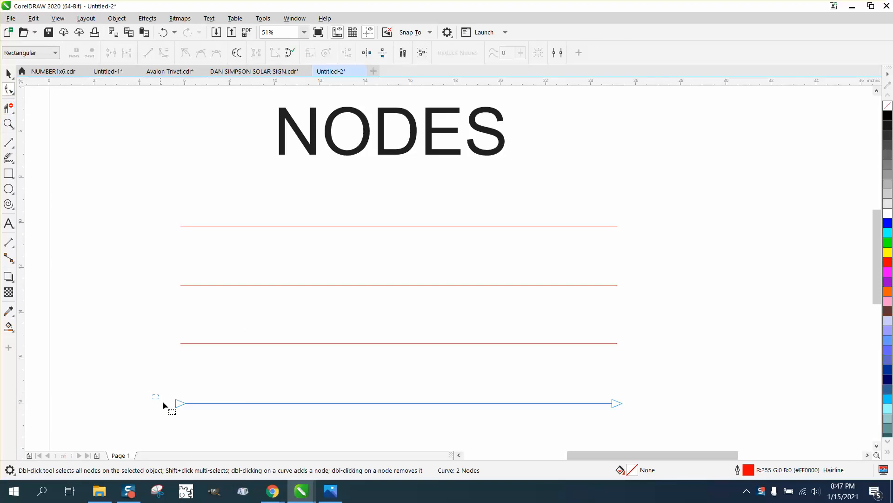
- Convert the bottom line's straight segment to a curve via To Curve
{"action": "right_click", "coordinate": [174, 402]}
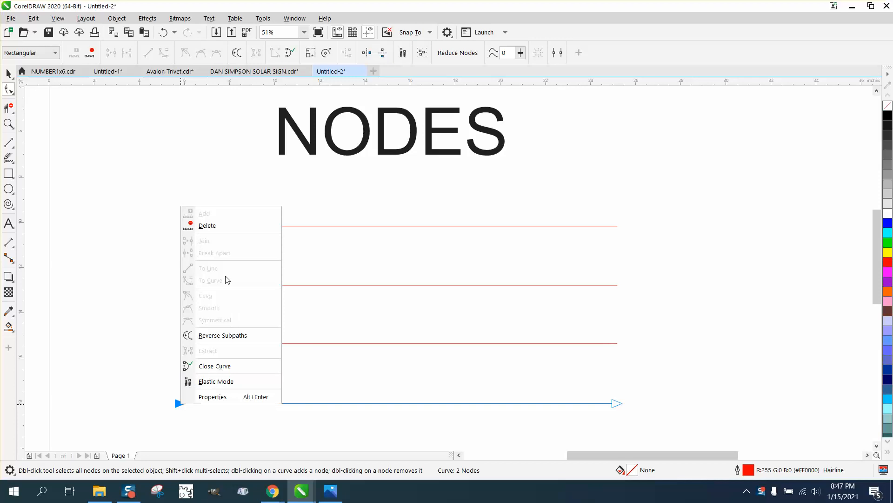
{"action": "mouse_move", "coordinate": [161, 301]}
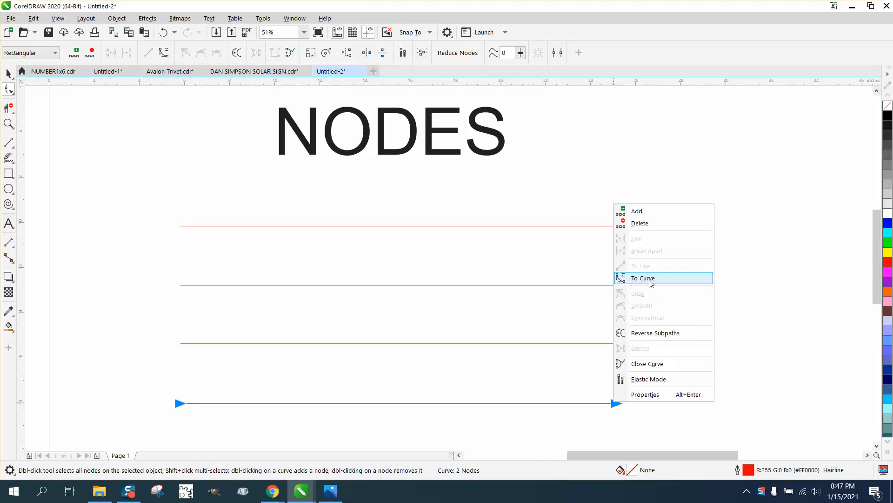
{"action": "left_click", "coordinate": [643, 278]}
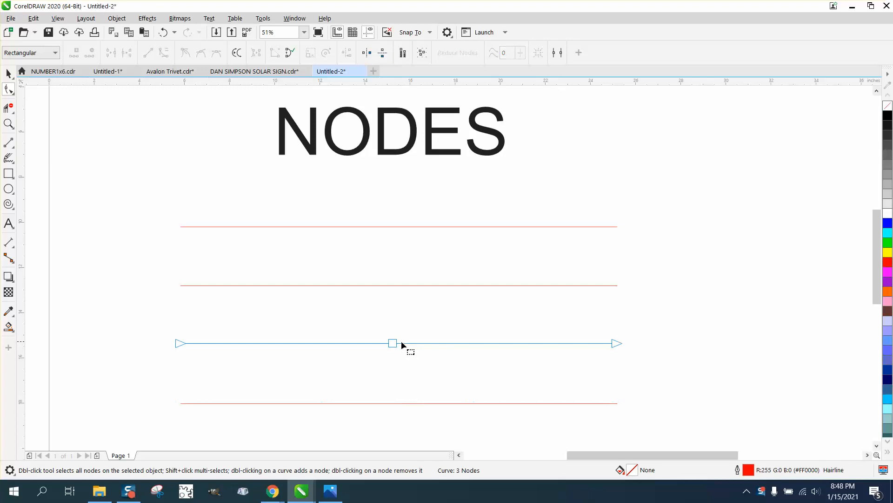
- Marquee-select all three nodes of the second line and convert both segments to curves
{"action": "left_click_drag", "start_coordinate": [392, 343], "coordinate": [391, 285]}
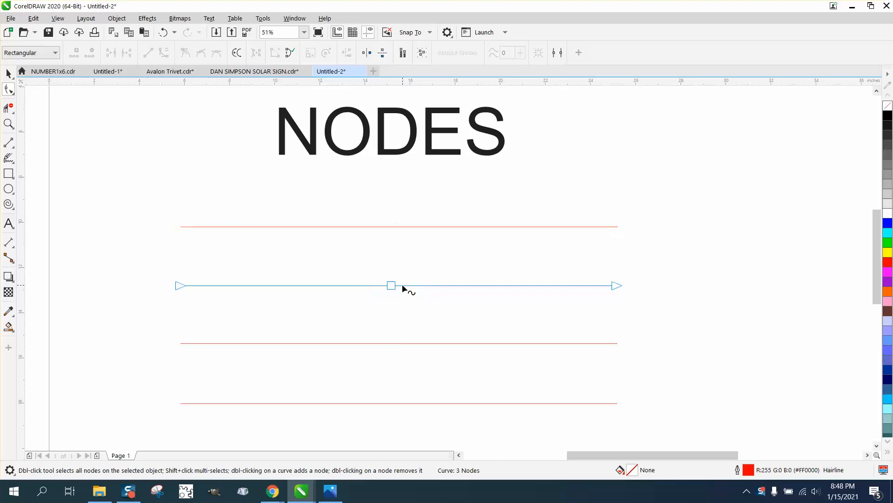
{"action": "left_click", "coordinate": [392, 285]}
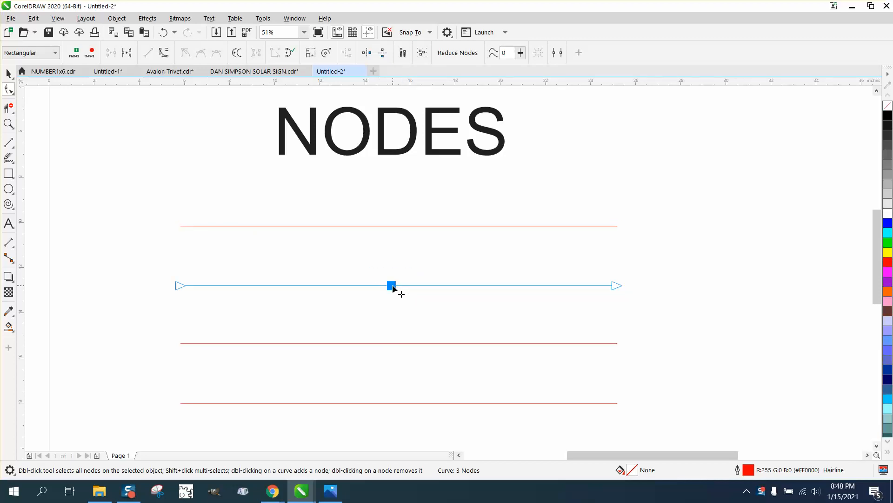
{"action": "left_click_drag", "start_coordinate": [392, 285], "coordinate": [392, 268]}
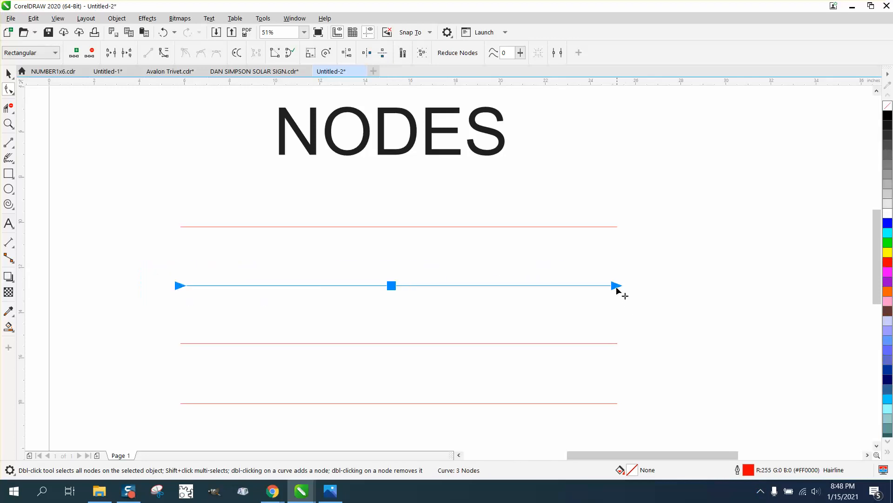
{"action": "right_click", "coordinate": [614, 286]}
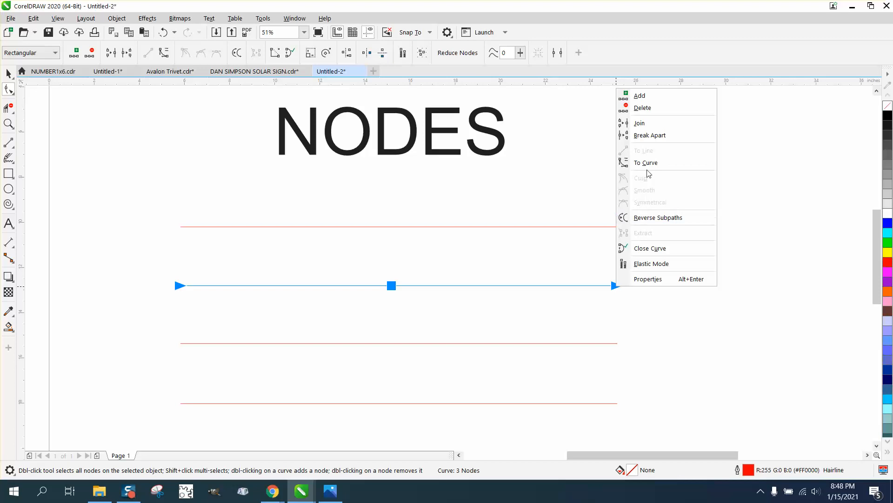
{"action": "left_click", "coordinate": [400, 292]}
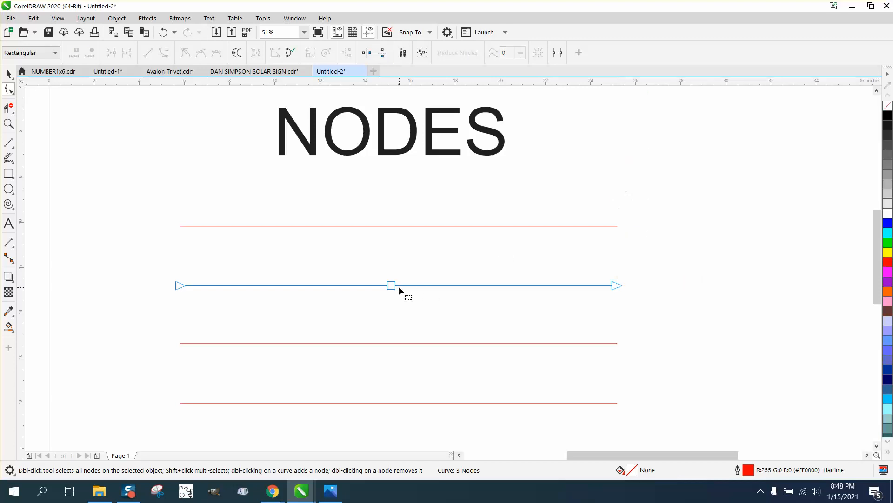
- Make the second line's middle node Smooth and drag its handle into a gentle wave
{"action": "right_click", "coordinate": [391, 284]}
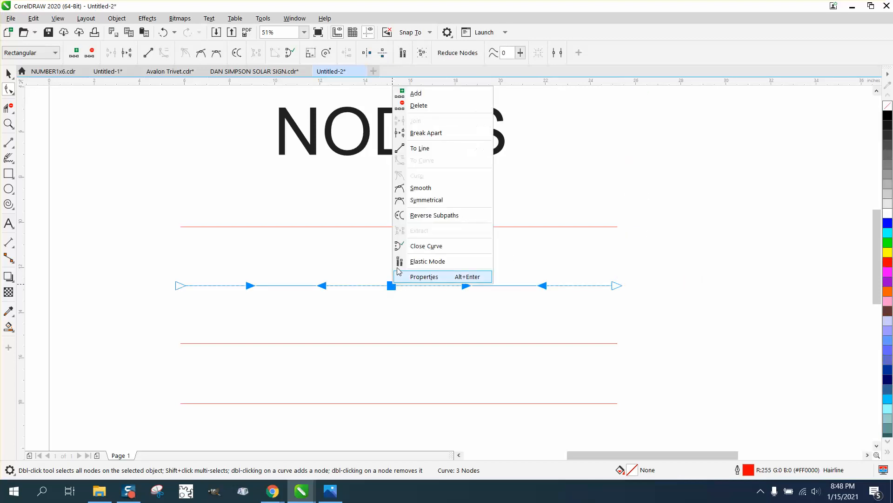
{"action": "mouse_move", "coordinate": [427, 168]}
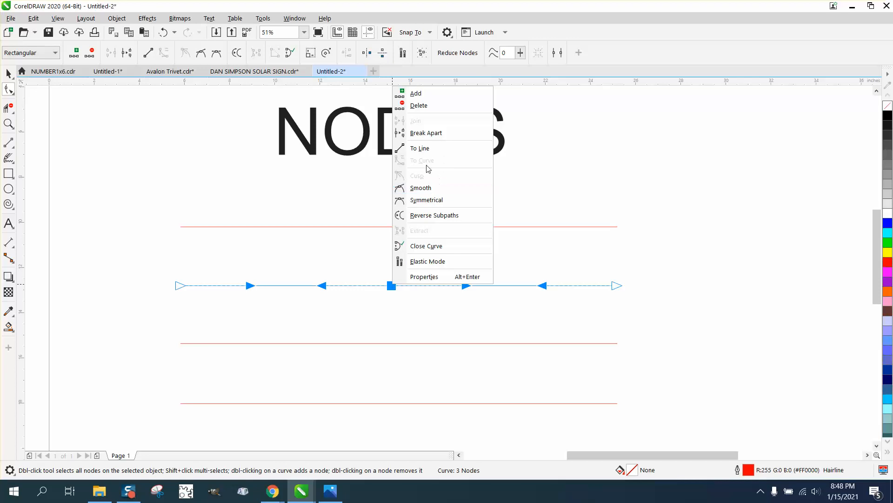
{"action": "mouse_move", "coordinate": [517, 207]}
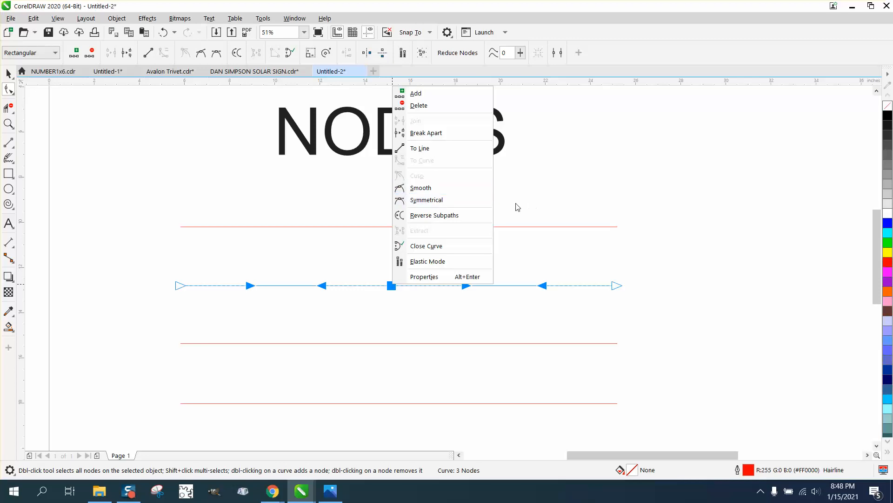
{"action": "mouse_move", "coordinate": [421, 187]}
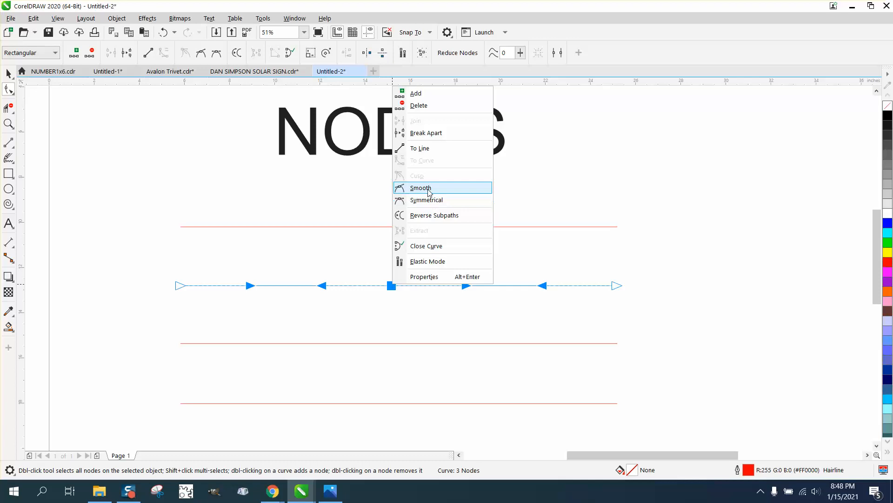
{"action": "left_click", "coordinate": [421, 187]}
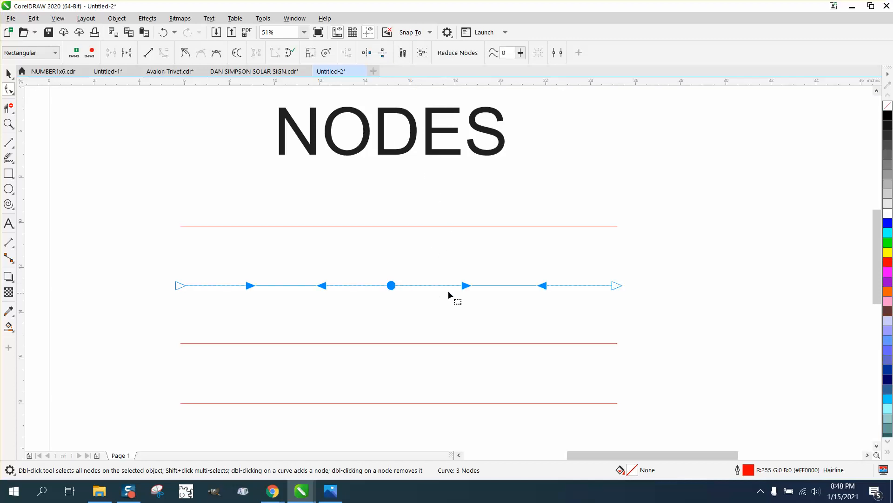
{"action": "left_click_drag", "start_coordinate": [392, 285], "coordinate": [461, 224]}
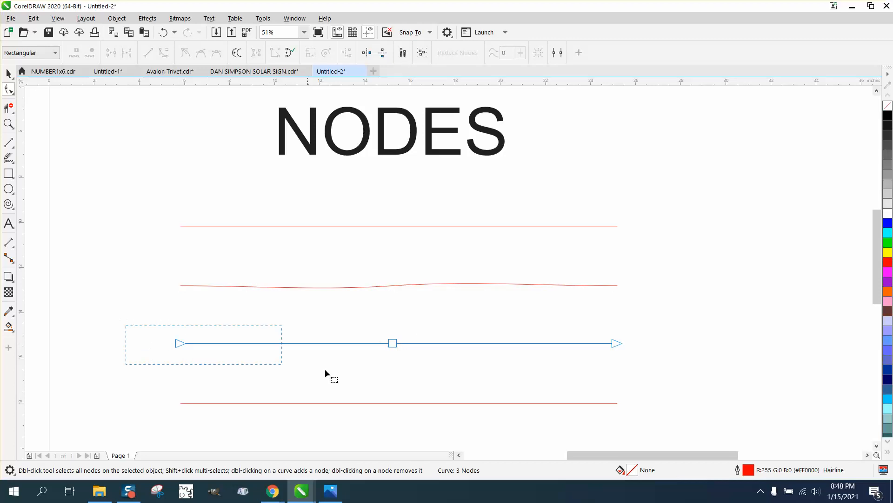
- Make the second line's middle node Symmetrical
{"action": "right_click", "coordinate": [615, 343]}
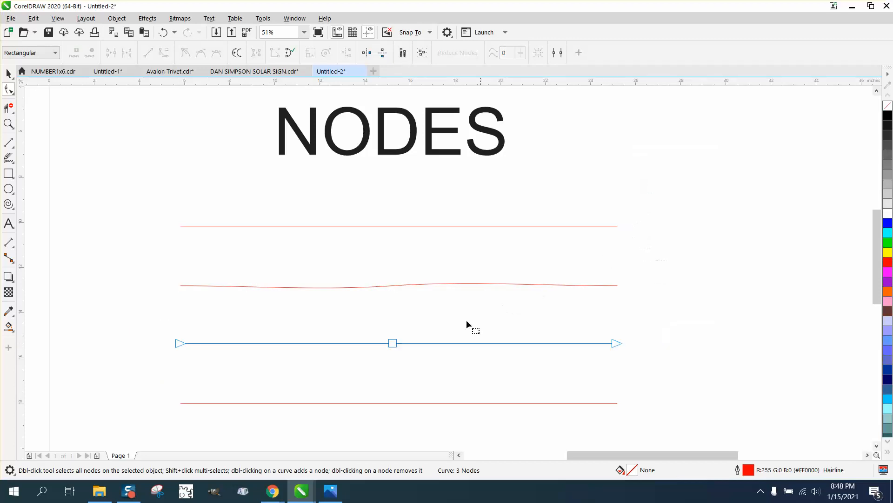
{"action": "right_click", "coordinate": [392, 342]}
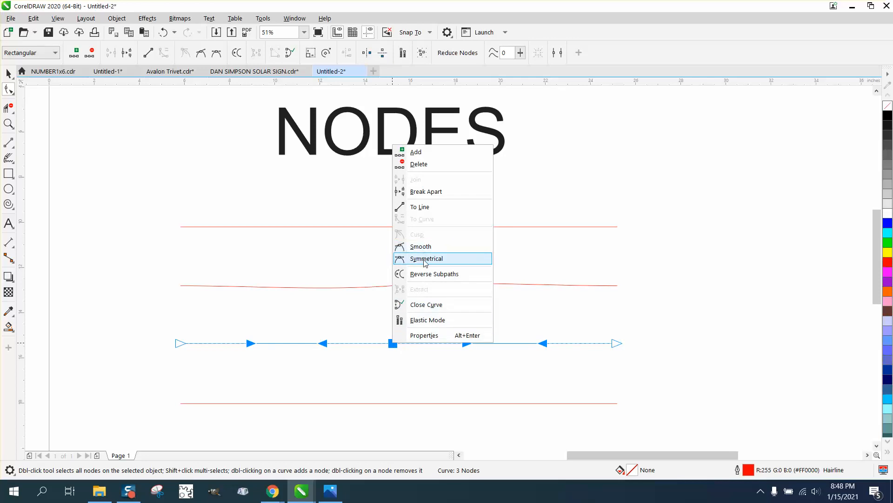
{"action": "left_click", "coordinate": [427, 258]}
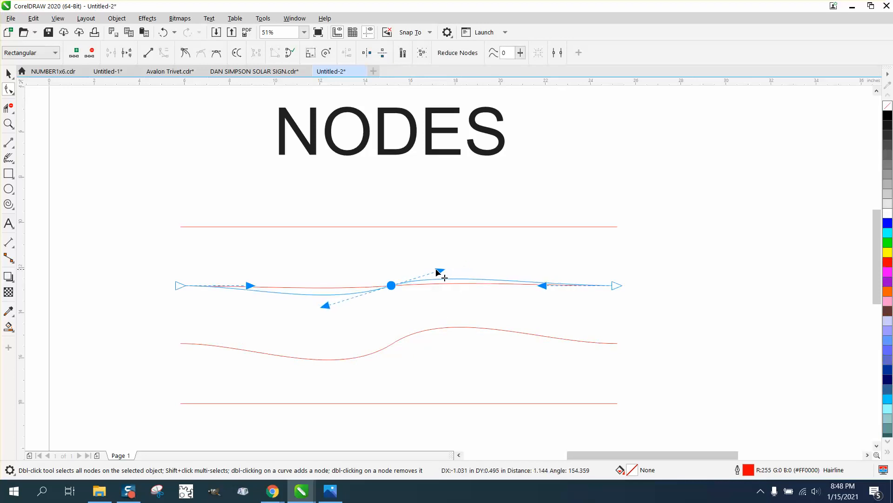
- Drag the symmetrical node's handles to pull the second line into a flowing S-shaped wave
{"action": "left_click_drag", "start_coordinate": [440, 270], "coordinate": [544, 218]}
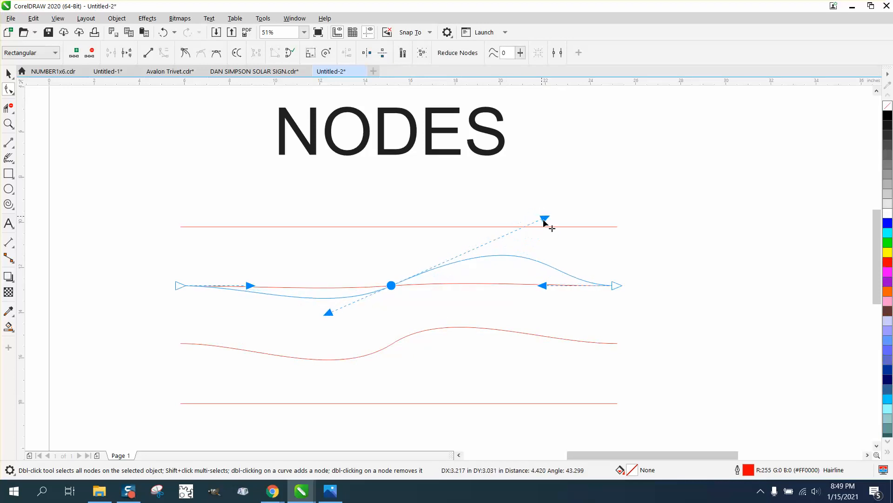
{"action": "left_click_drag", "start_coordinate": [545, 217], "coordinate": [446, 312]}
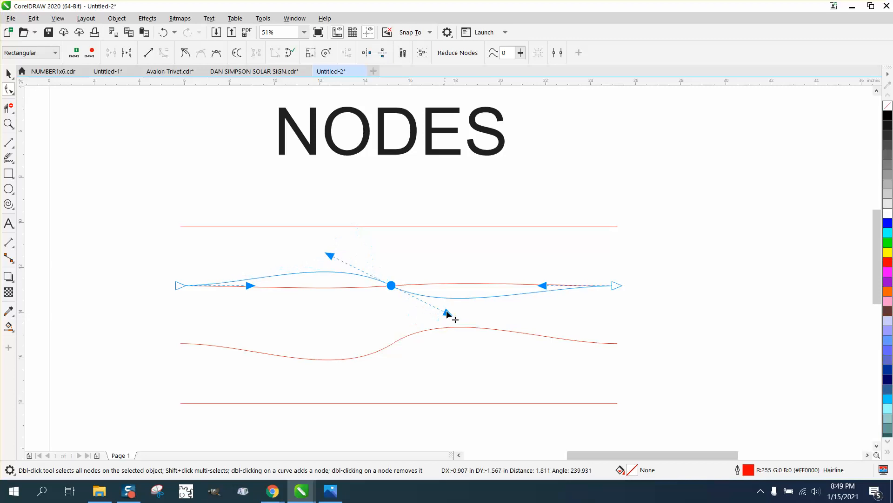
{"action": "left_click_drag", "start_coordinate": [390, 285], "coordinate": [392, 343]}
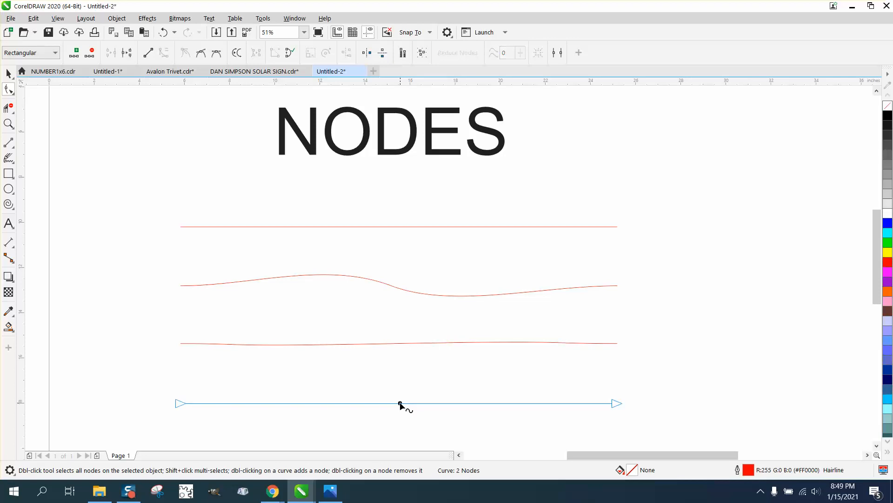
- Add a middle node to the bottom line and briefly bend it into a wave
{"action": "double_click", "coordinate": [400, 403]}
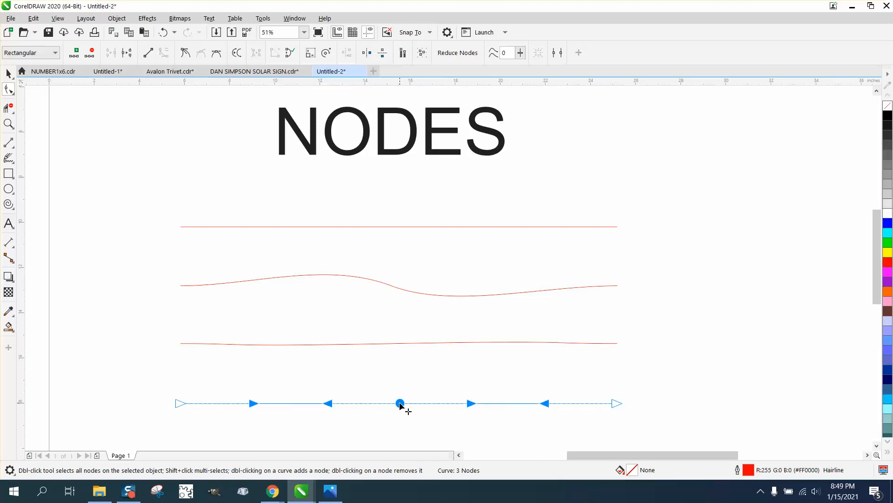
{"action": "left_click_drag", "start_coordinate": [400, 403], "coordinate": [476, 376]}
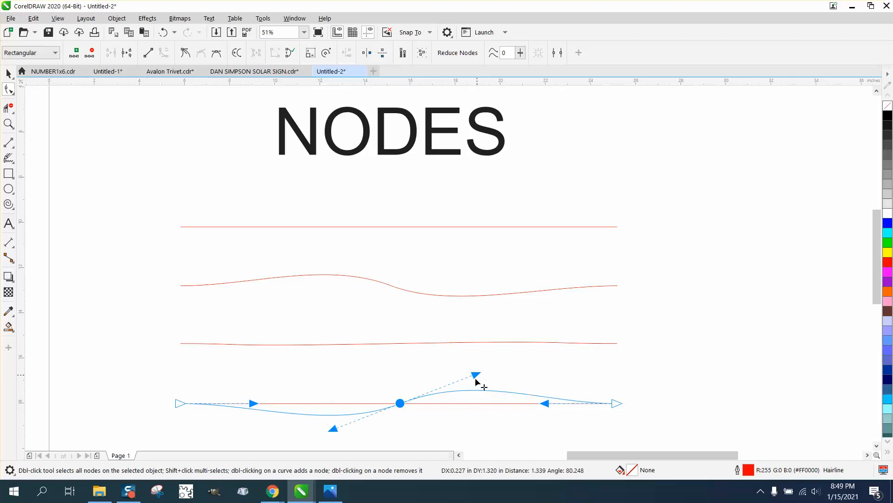
{"action": "right_click", "coordinate": [399, 403]}
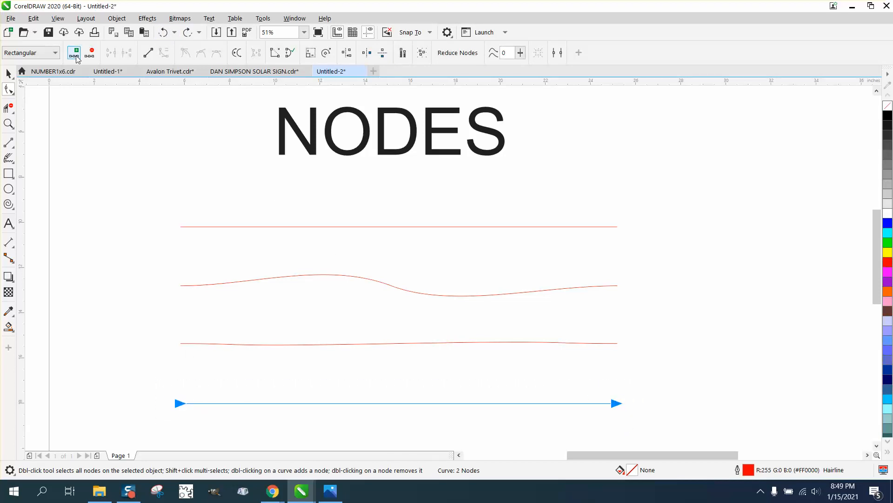
- Revert the trial and use Add Nodes until the bottom line has 17 evenly spaced nodes
{"action": "left_click", "coordinate": [74, 52]}
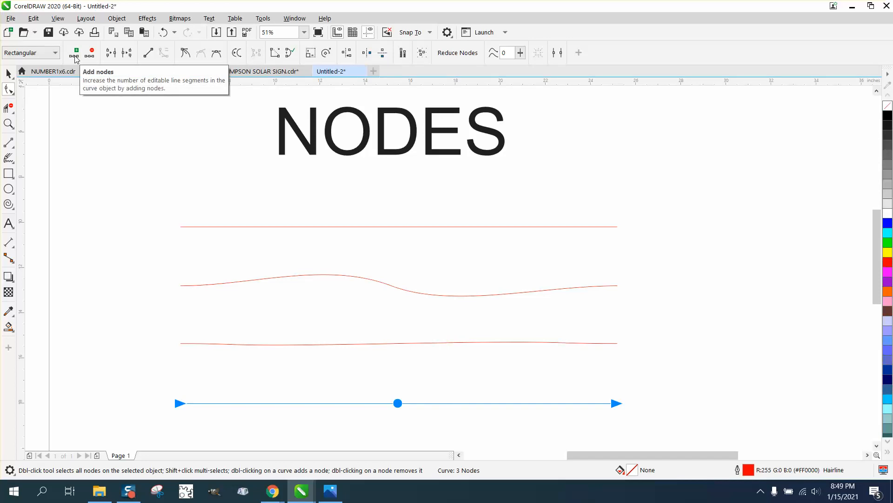
{"action": "left_click", "coordinate": [72, 52]}
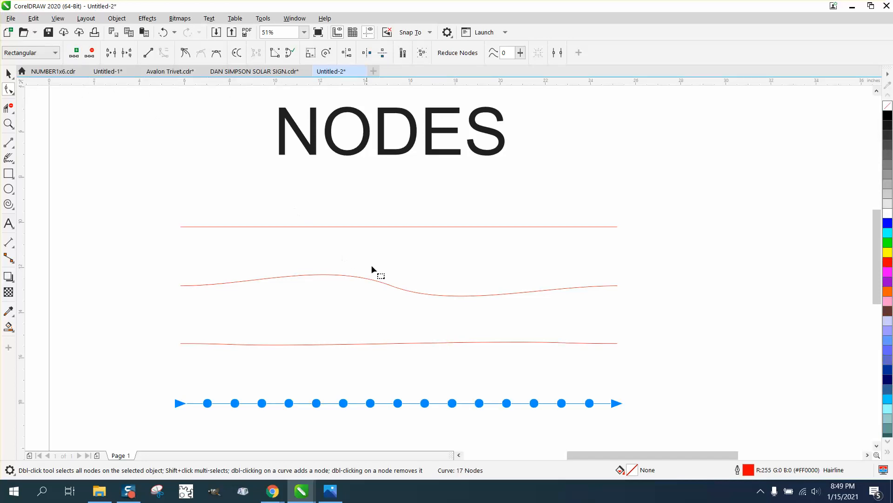
{"action": "mouse_move", "coordinate": [352, 112]}
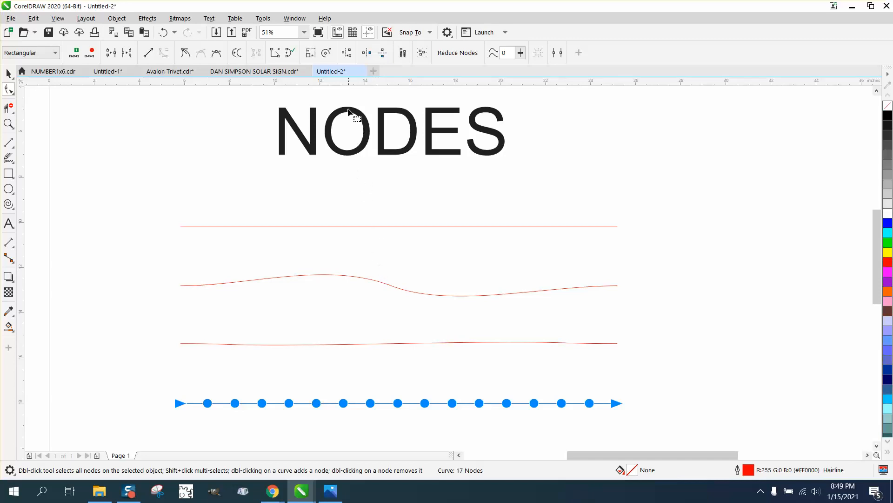
{"action": "left_click", "coordinate": [263, 18]}
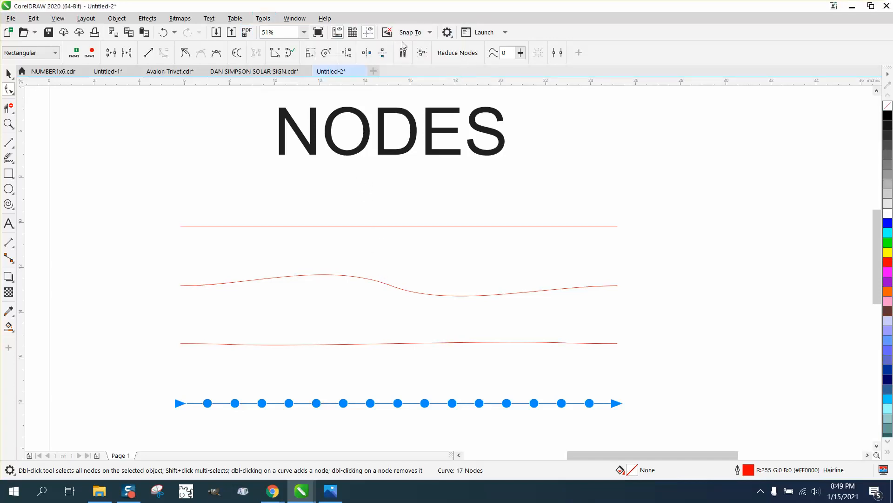
- Set Node size to Small in the Nodes and Handles options
{"action": "left_click", "coordinate": [416, 97]}
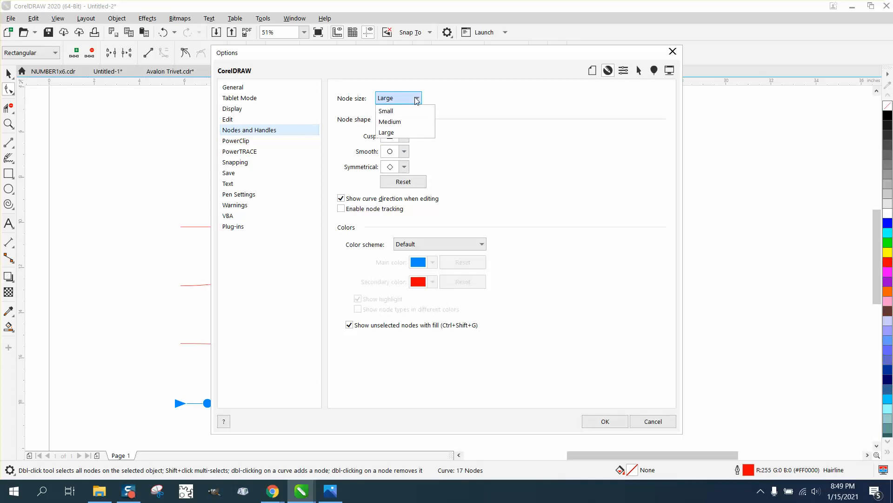
{"action": "left_click", "coordinate": [604, 421]}
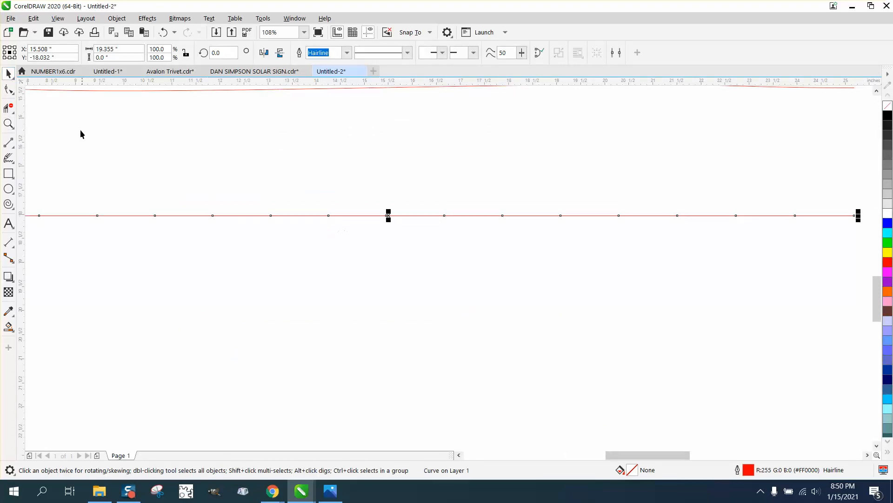
- Select the bottom line's centre node and drag it down into a V dip
{"action": "left_click", "coordinate": [9, 89]}
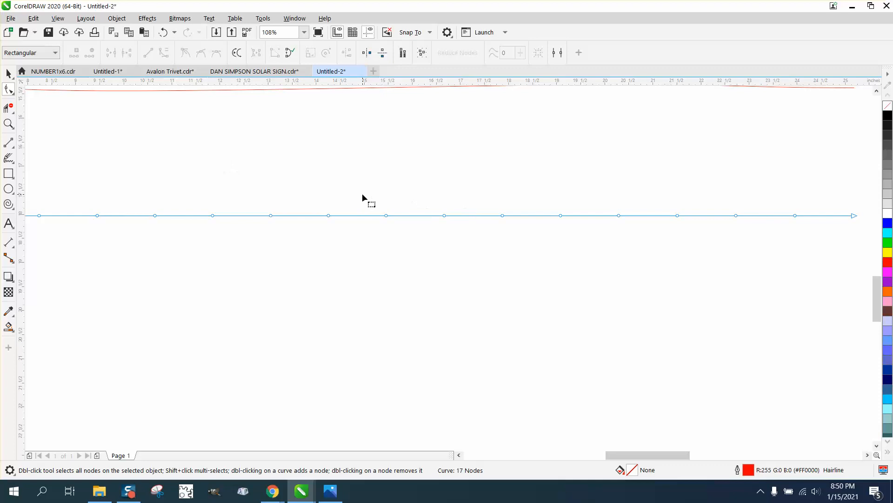
{"action": "right_click", "coordinate": [387, 215]}
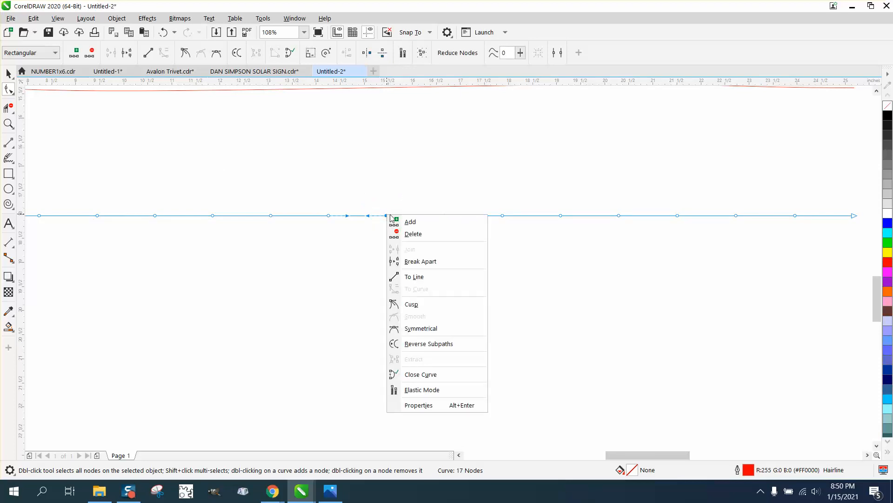
{"action": "mouse_move", "coordinate": [414, 277]}
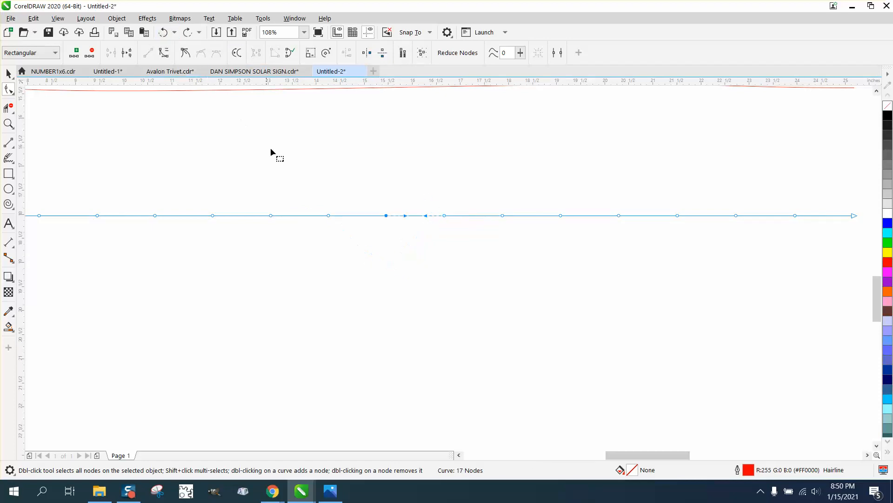
{"action": "mouse_move", "coordinate": [301, 201]}
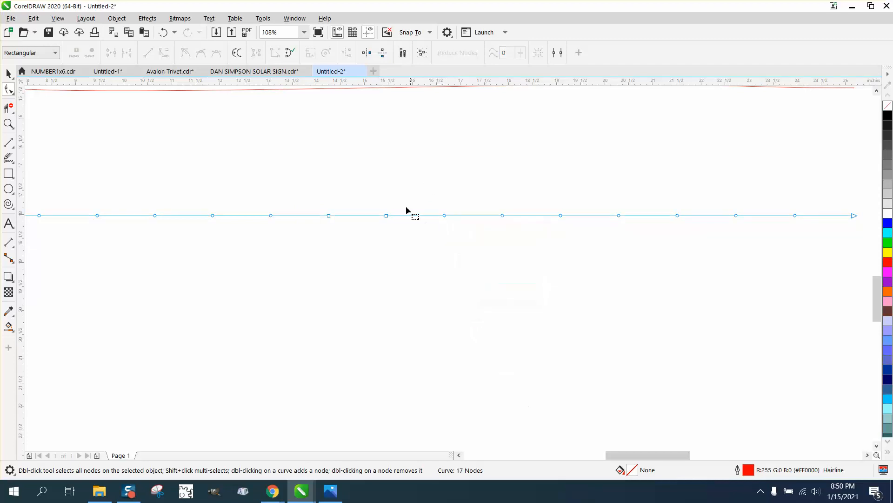
{"action": "left_click_drag", "start_coordinate": [386, 215], "coordinate": [386, 302]}
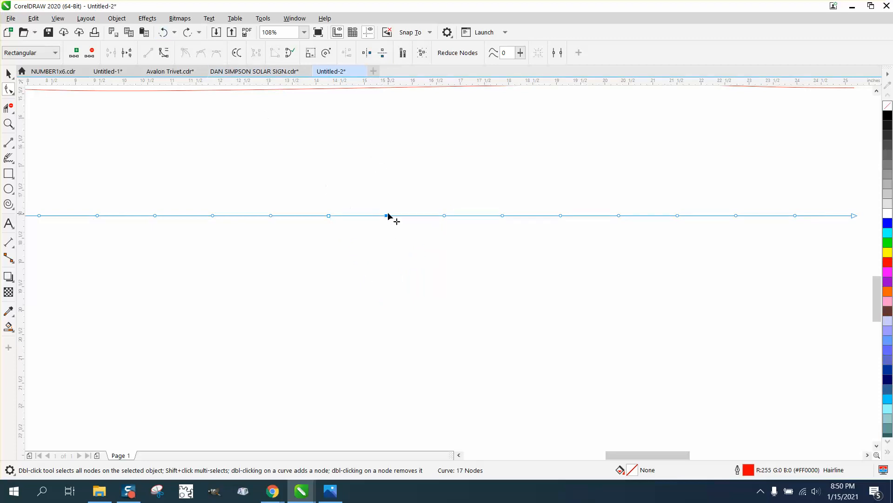
{"action": "left_click_drag", "start_coordinate": [328, 215], "coordinate": [383, 261]}
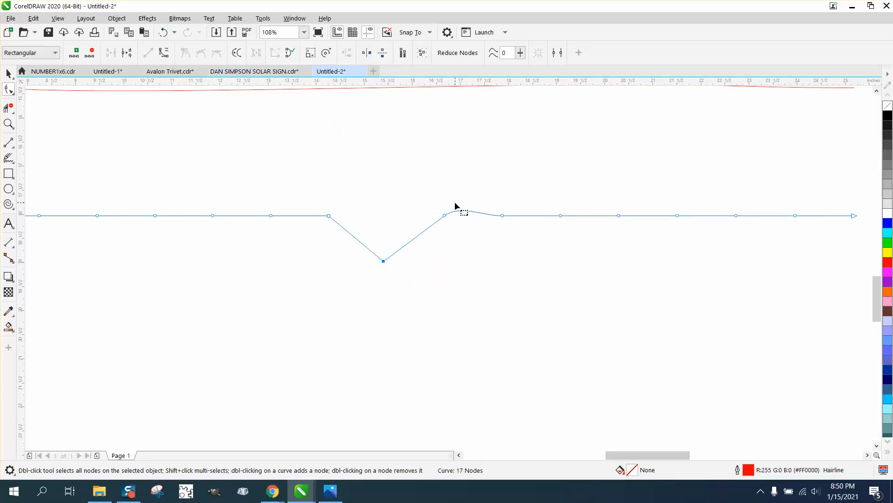
- Open and dismiss node options on the node right of the dip, leaving the line flat again
{"action": "right_click", "coordinate": [462, 214]}
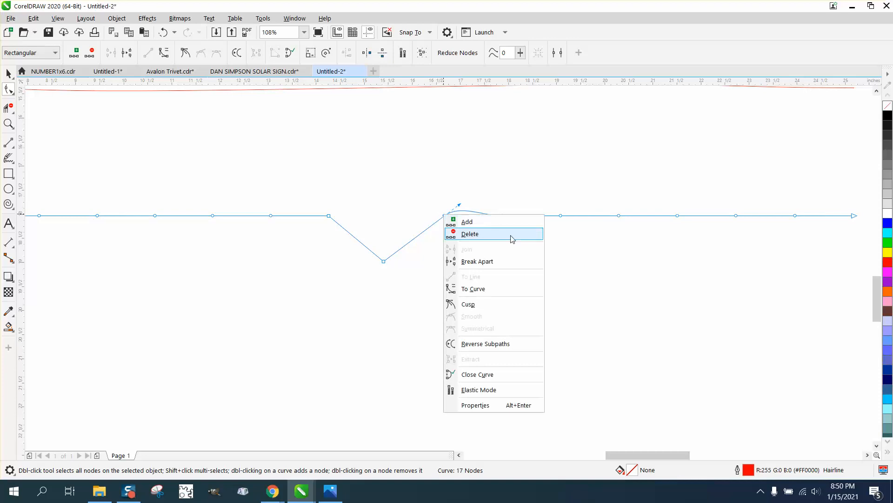
{"action": "mouse_move", "coordinate": [420, 258]}
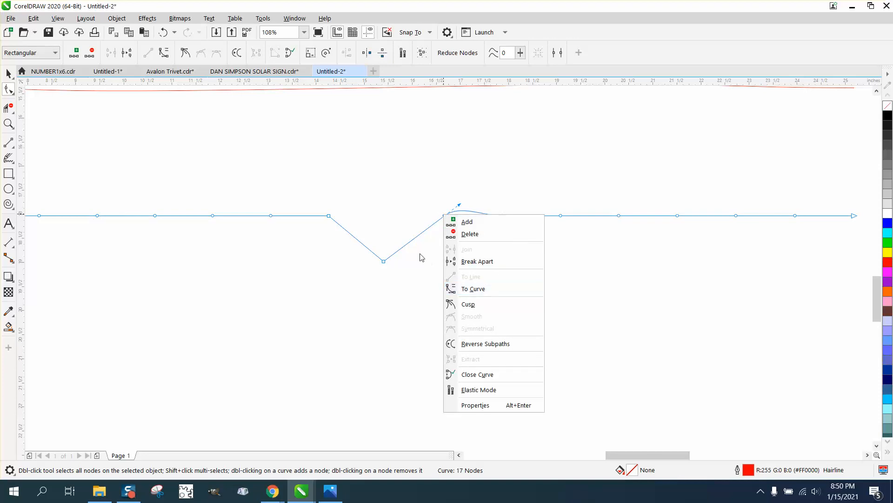
{"action": "left_click", "coordinate": [473, 288]}
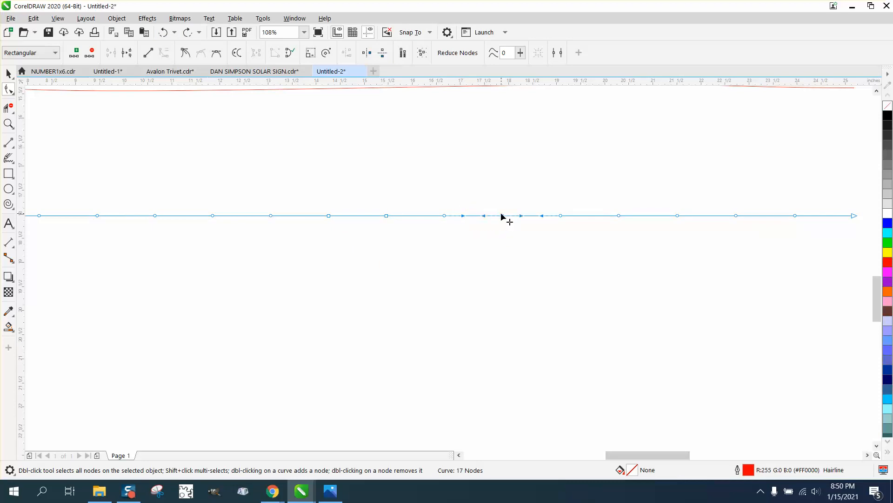
- Convert the bottom line's middle segments to straight lines via To Line
{"action": "right_click", "coordinate": [501, 217]}
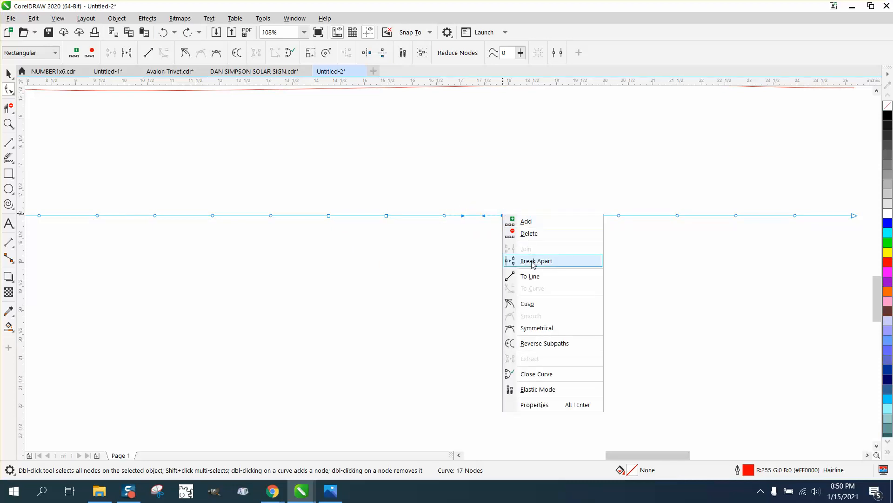
{"action": "left_click", "coordinate": [536, 261]}
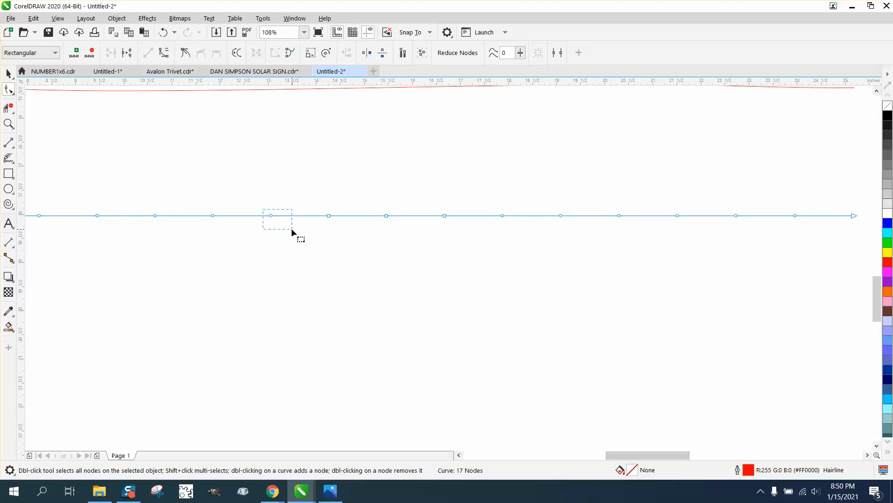
{"action": "right_click", "coordinate": [277, 228]}
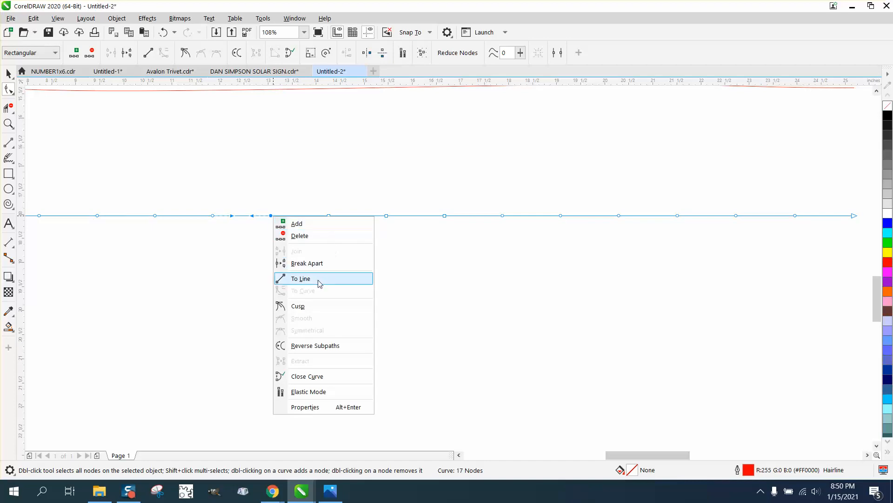
{"action": "left_click", "coordinate": [301, 278]}
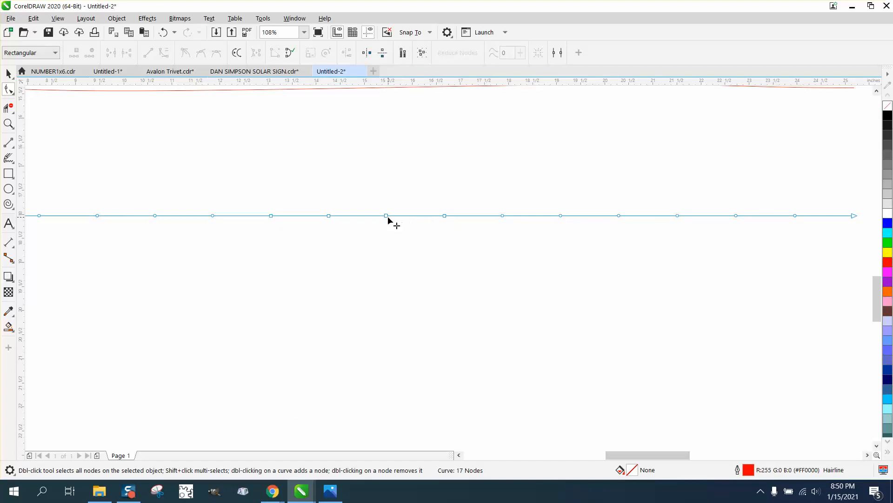
- Pull the centre node down into a sharp V dip and select the node right of it
{"action": "left_click_drag", "start_coordinate": [385, 215], "coordinate": [385, 300]}
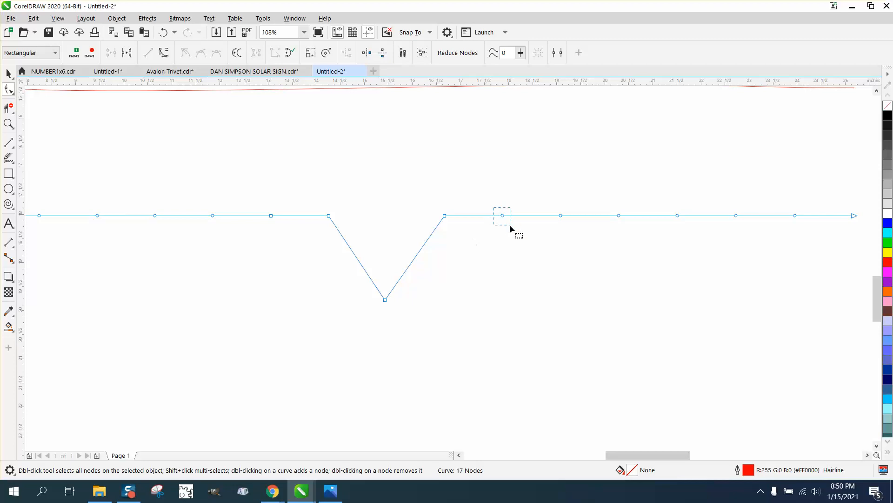
{"action": "left_click", "coordinate": [502, 215]}
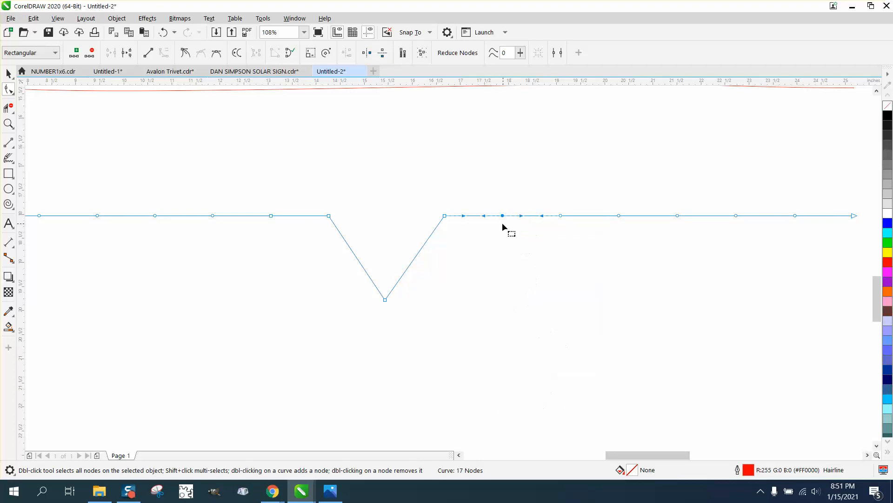
- Shape an upward bump after the V dip and Break Apart the line at the bump's end node
{"action": "left_click_drag", "start_coordinate": [502, 215], "coordinate": [476, 288]}
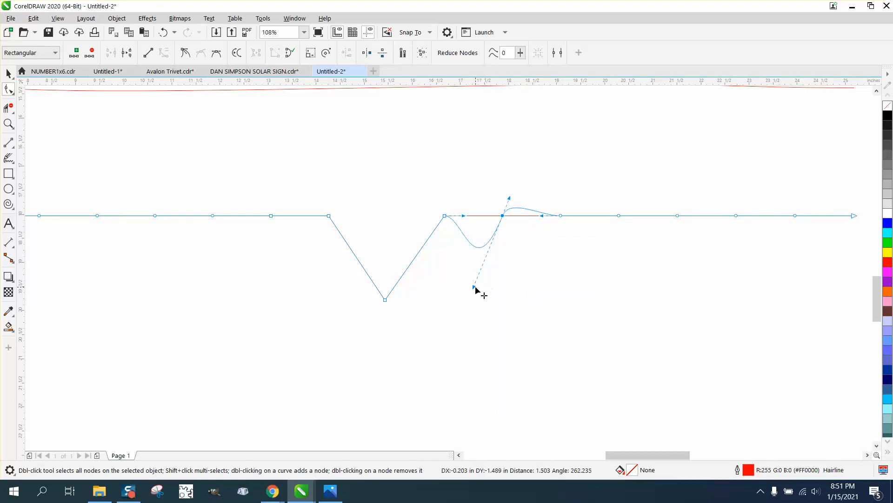
{"action": "left_click_drag", "start_coordinate": [476, 287], "coordinate": [493, 201]}
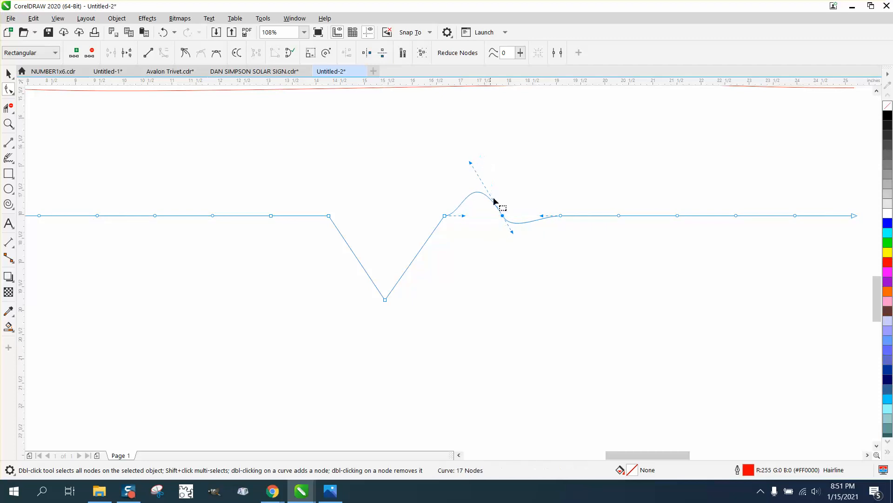
{"action": "right_click", "coordinate": [501, 215]}
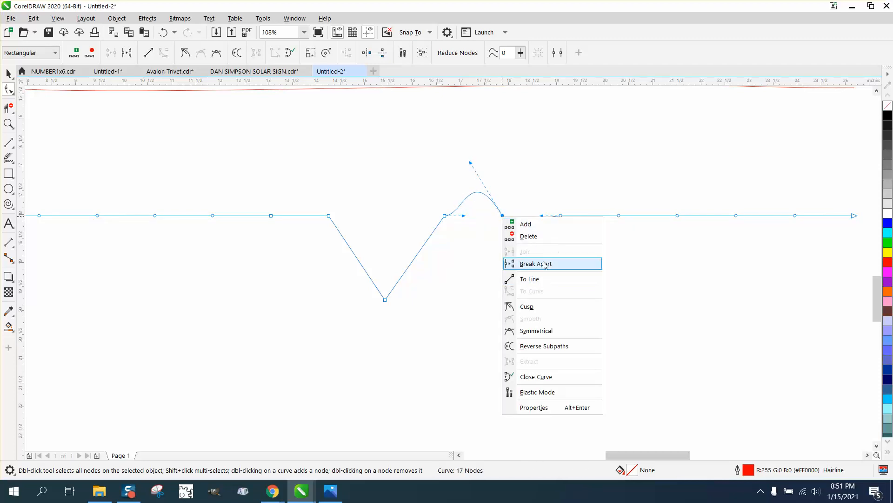
{"action": "left_click", "coordinate": [534, 263]}
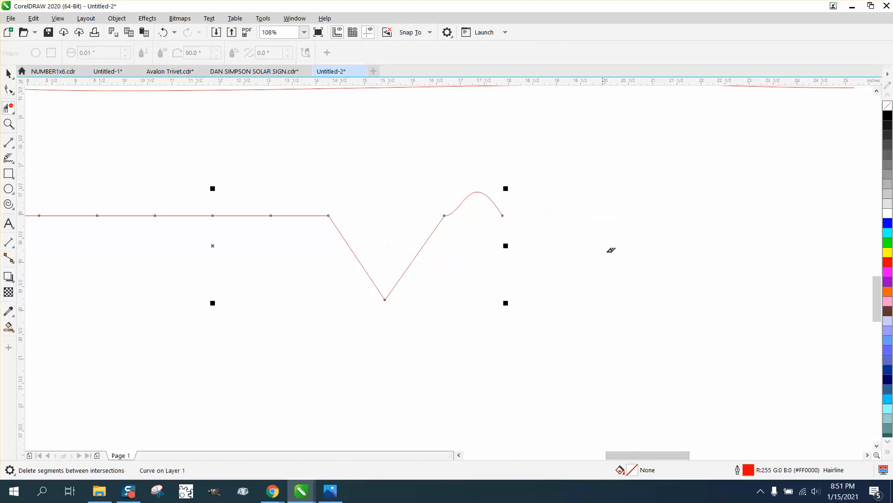
{"action": "mouse_move", "coordinate": [400, 214]}
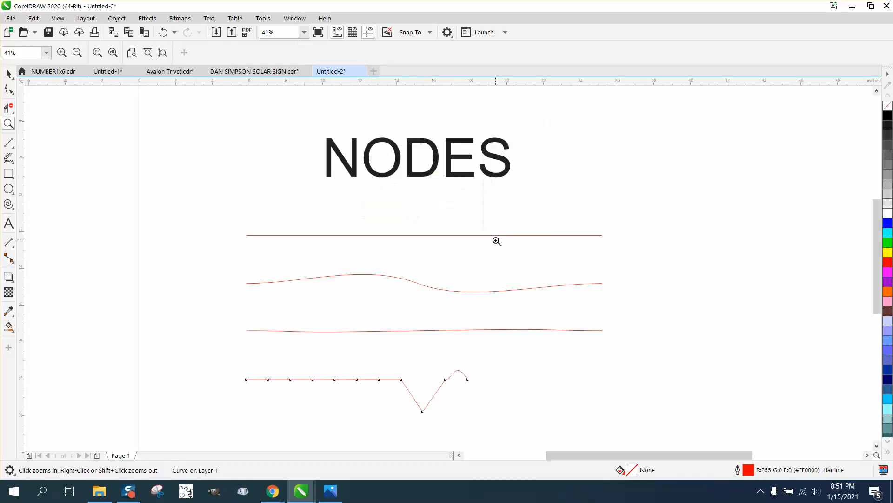
{"action": "mouse_move", "coordinate": [344, 181]}
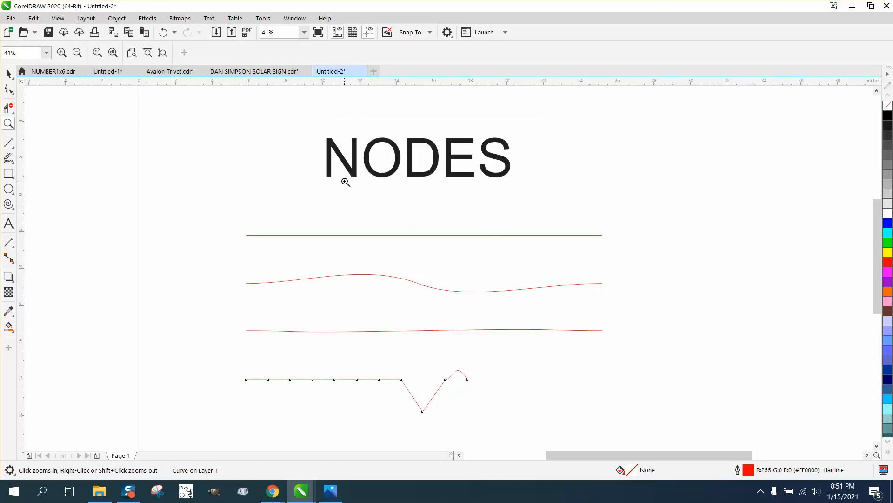